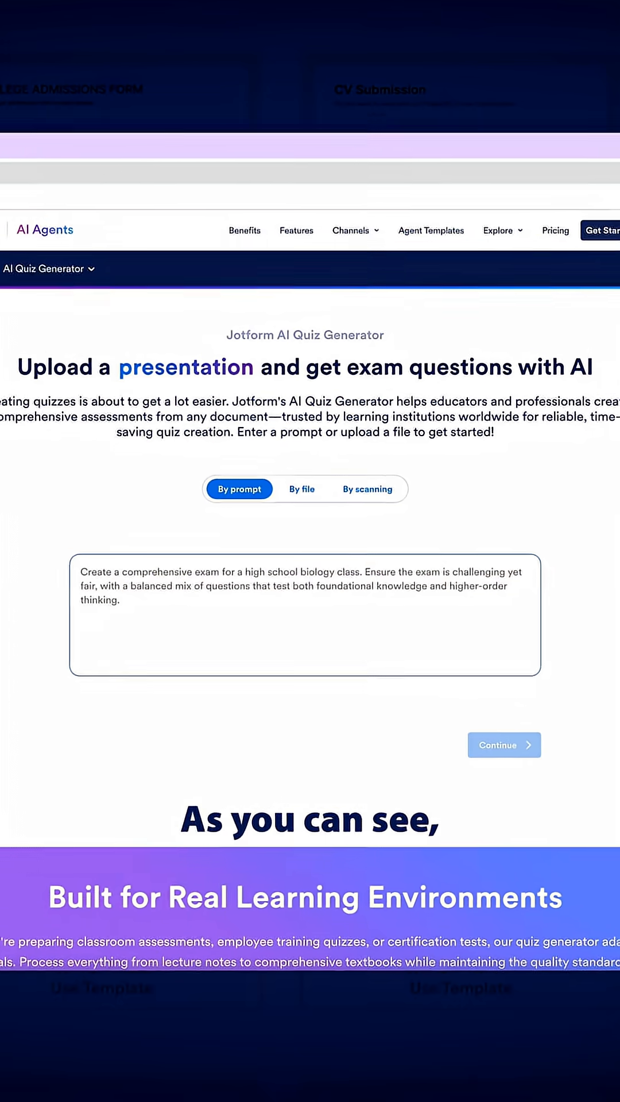
# - Enter the prompt 'Create an exam for a high school science class…' in the prompt box
pyautogui.scroll(-3)
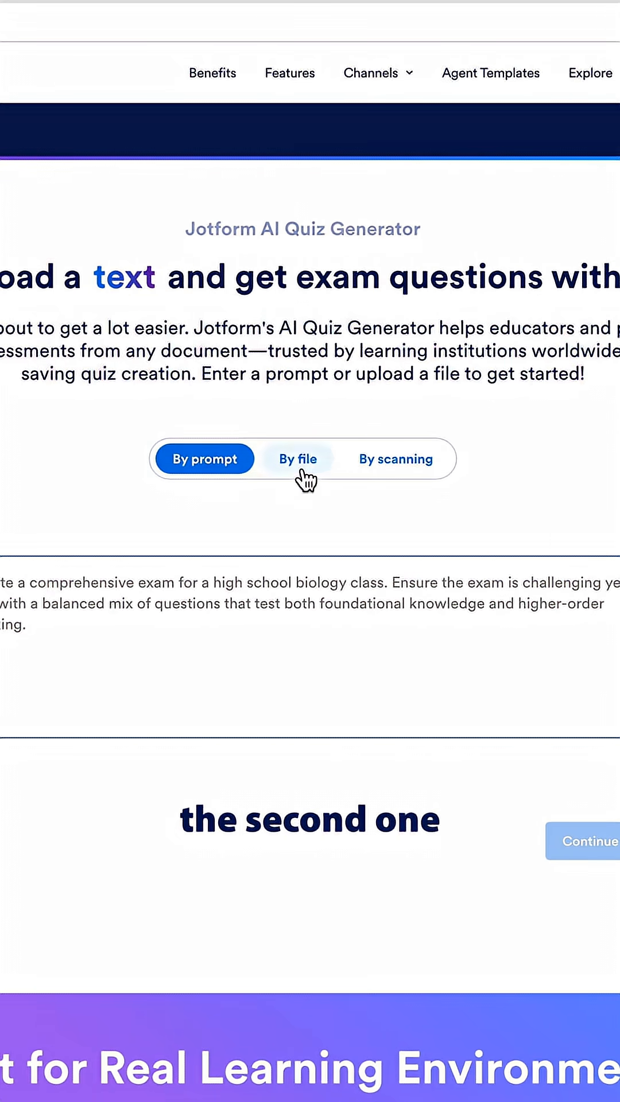
pyautogui.click(297, 458)
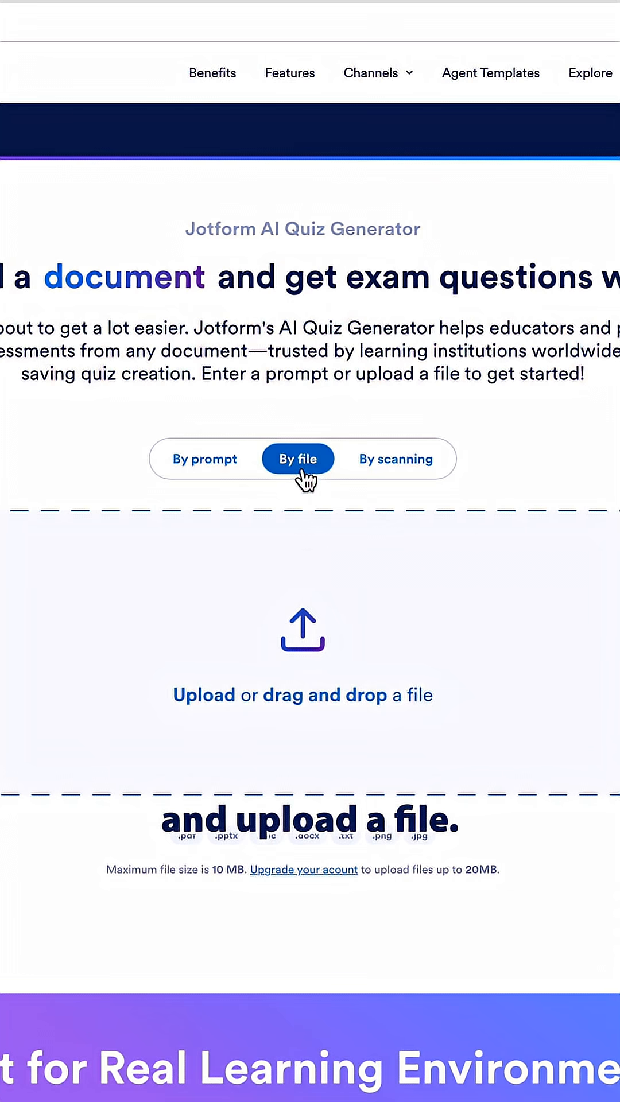
pyautogui.click(395, 458)
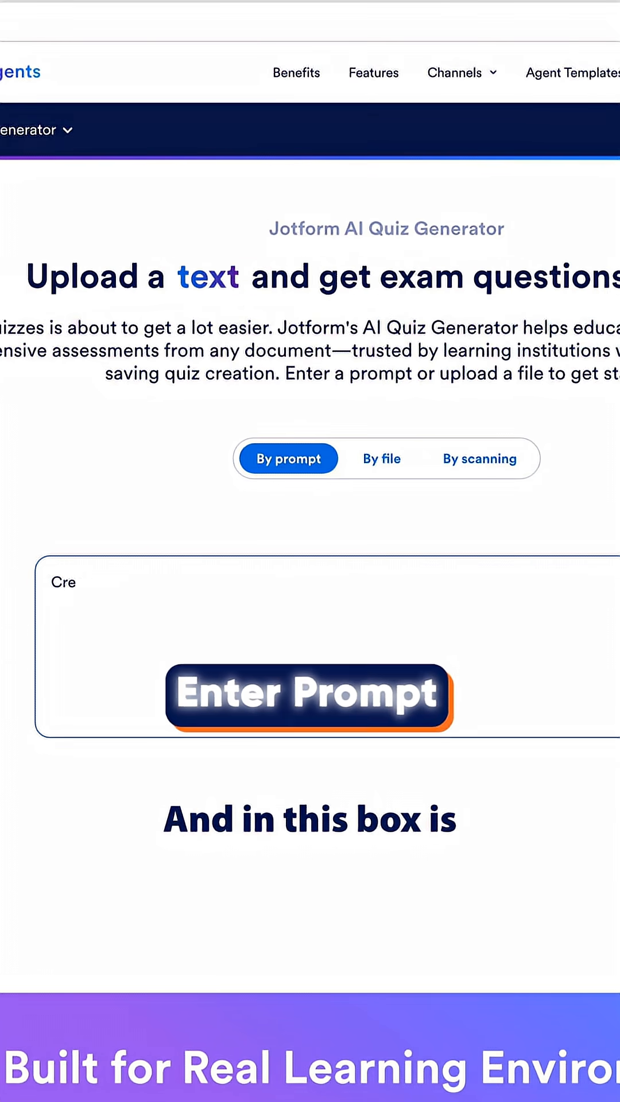
pyautogui.write('Create an exam for a high school science class. E')
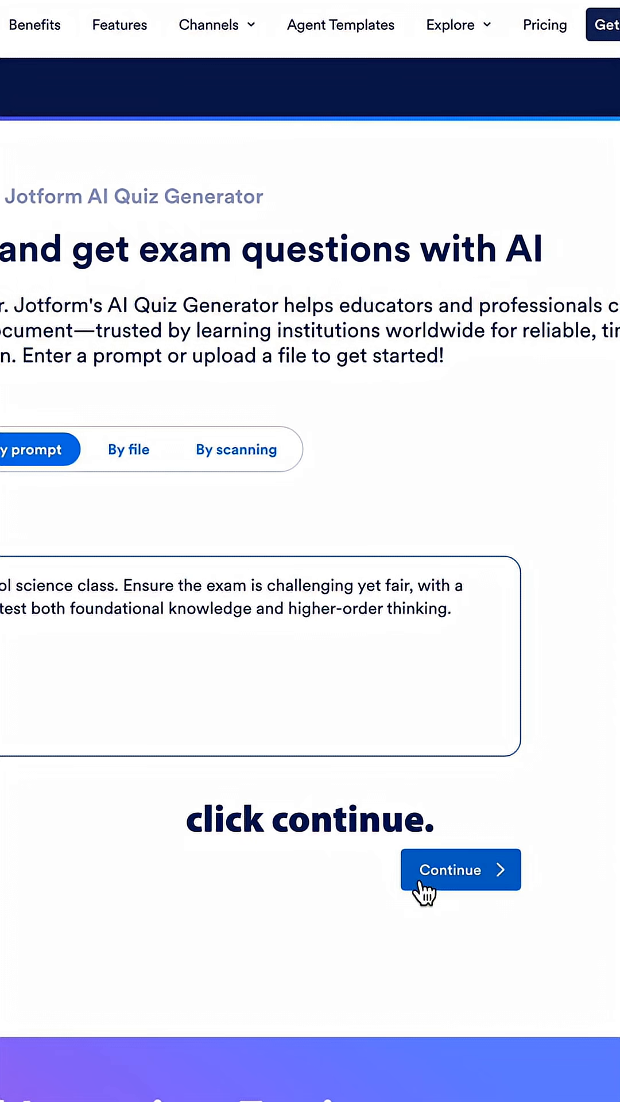
# - Submit the prompt and let the AI build the 10-question science test preview
pyautogui.click(460, 870)
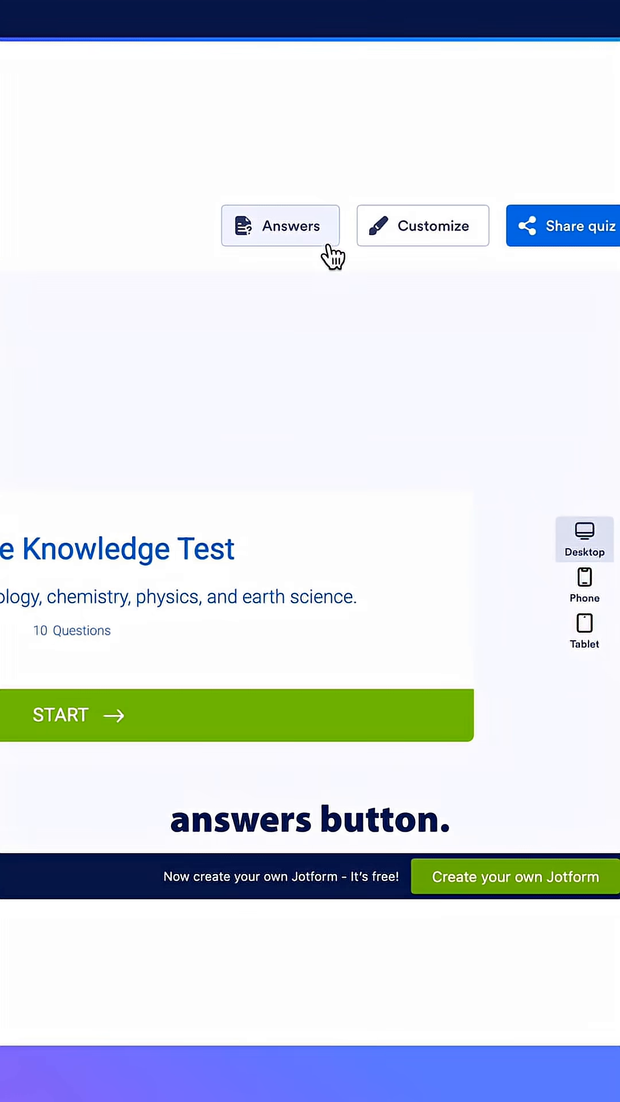
pyautogui.click(279, 226)
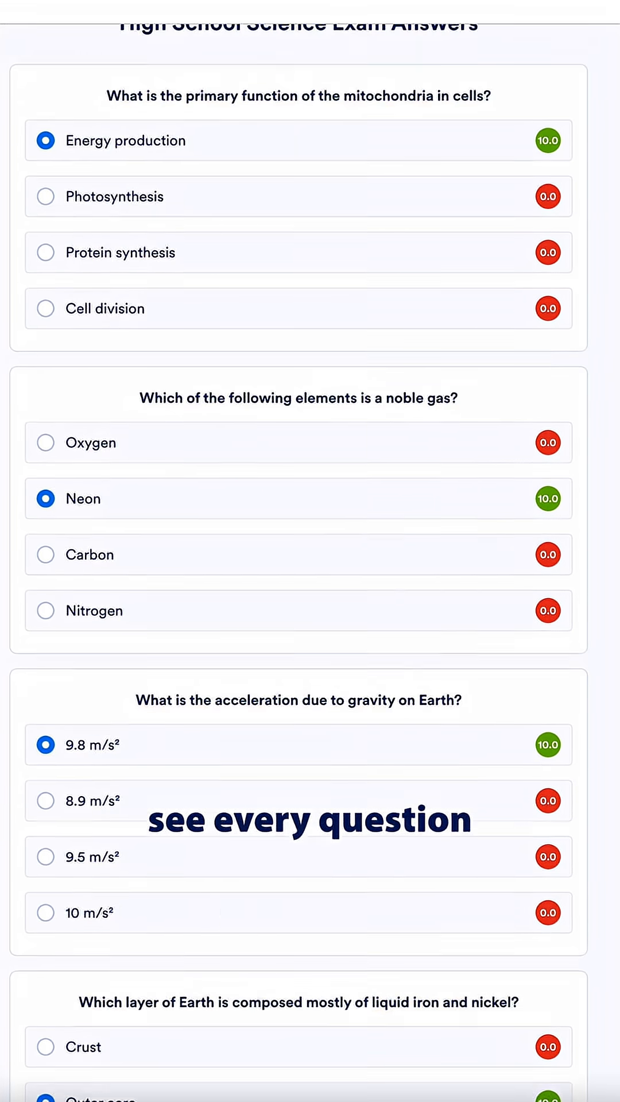
pyautogui.scroll(-3)
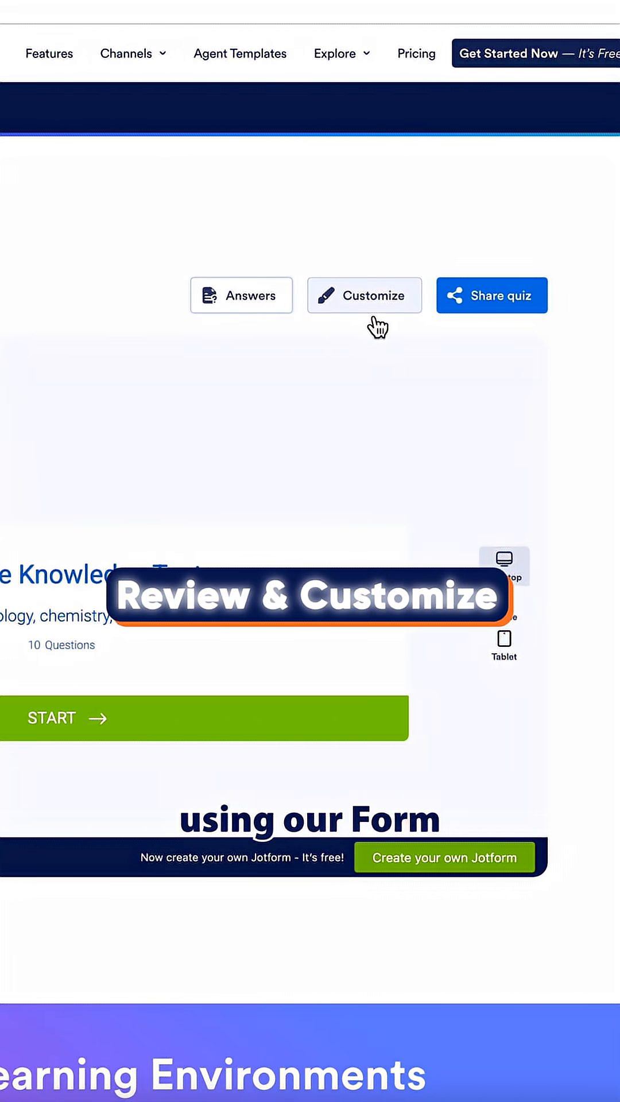
# - Open the High School Science Exam in Form Builder and apply the blue theme
pyautogui.click(364, 295)
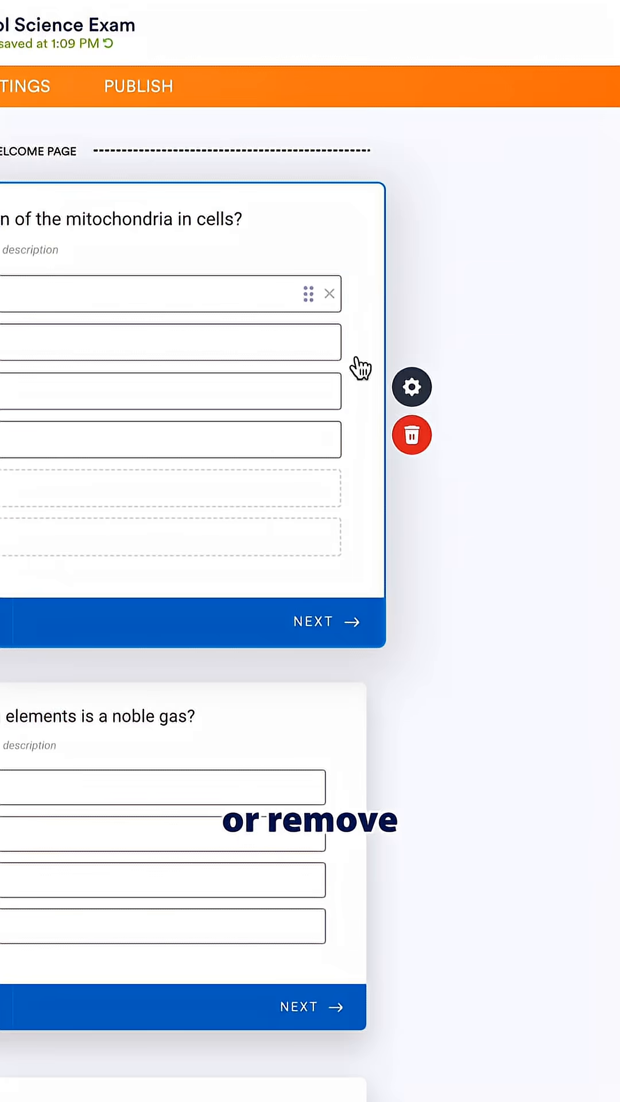
pyautogui.click(411, 386)
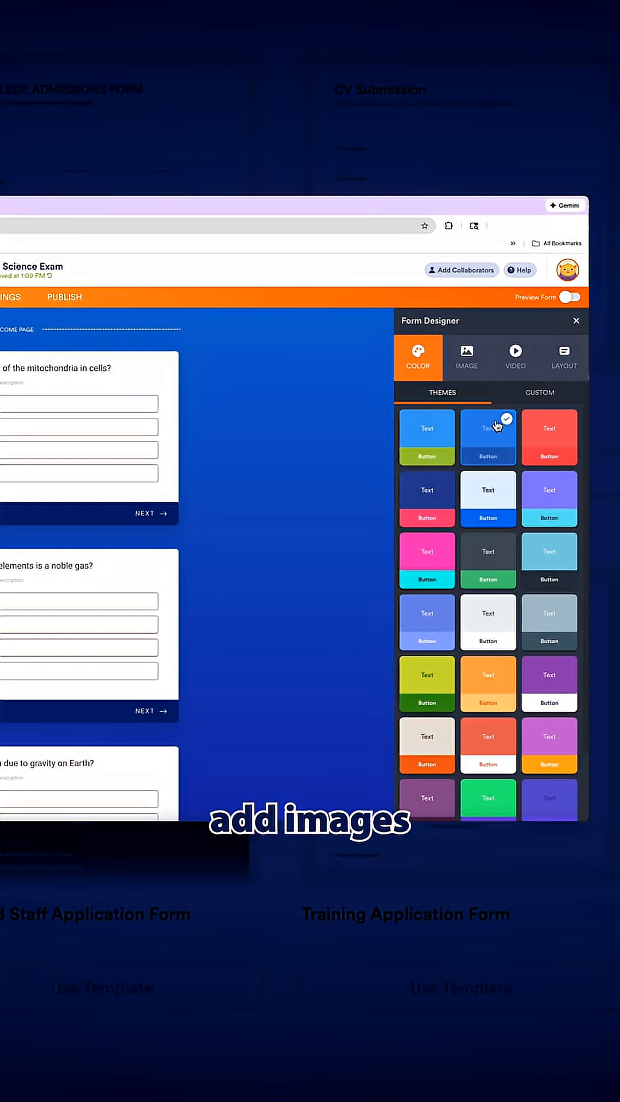
# - Look through the Image themes, then publish the exam to get its direct link
pyautogui.click(466, 357)
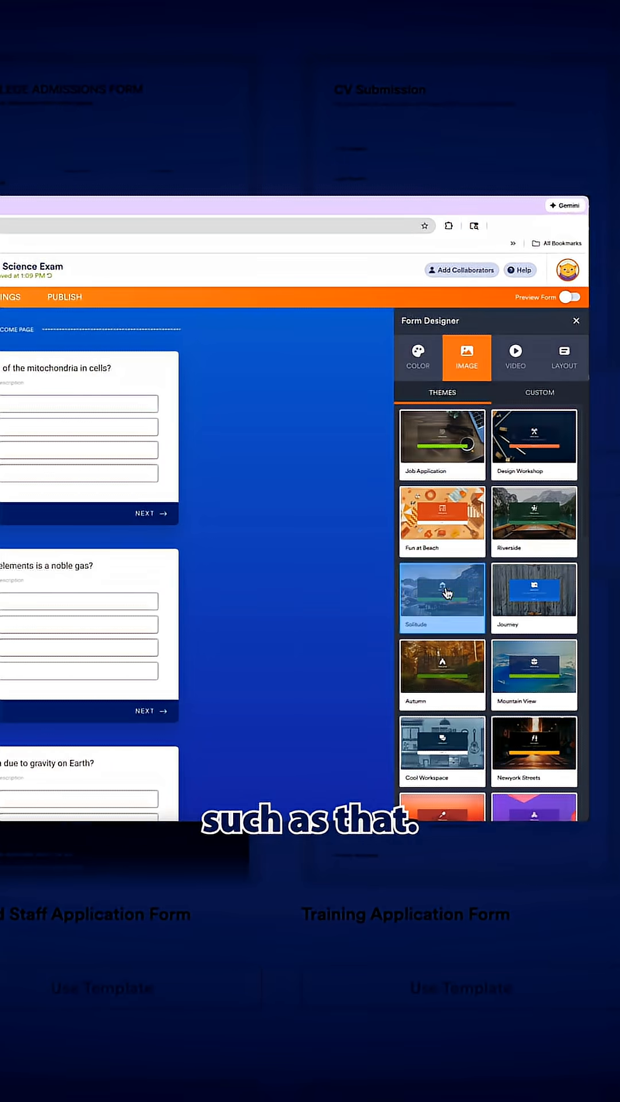
pyautogui.click(564, 357)
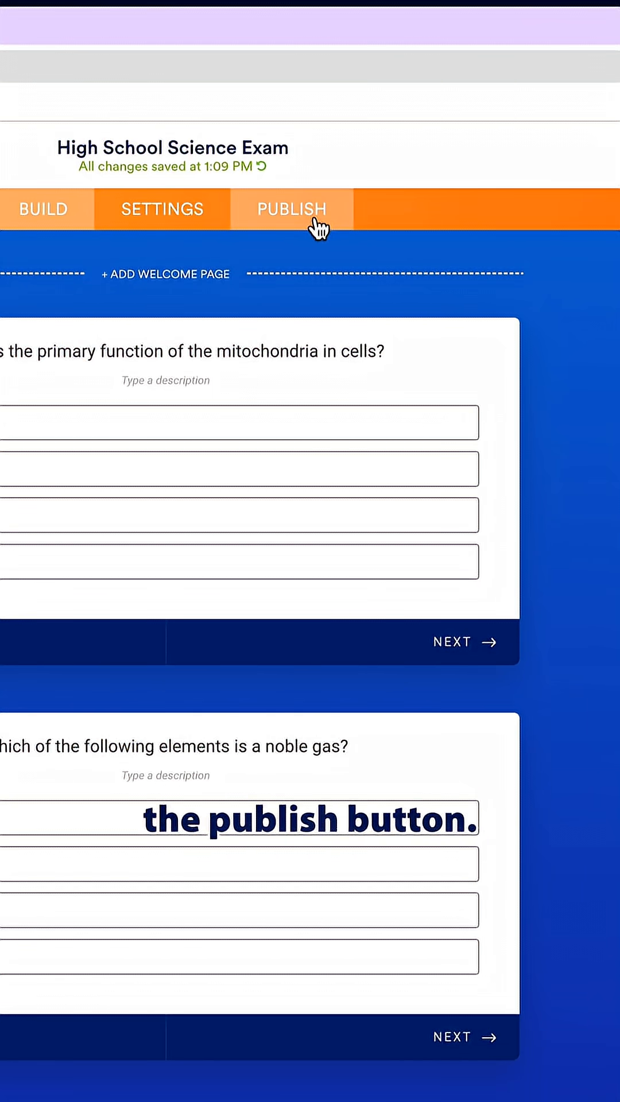
pyautogui.click(290, 209)
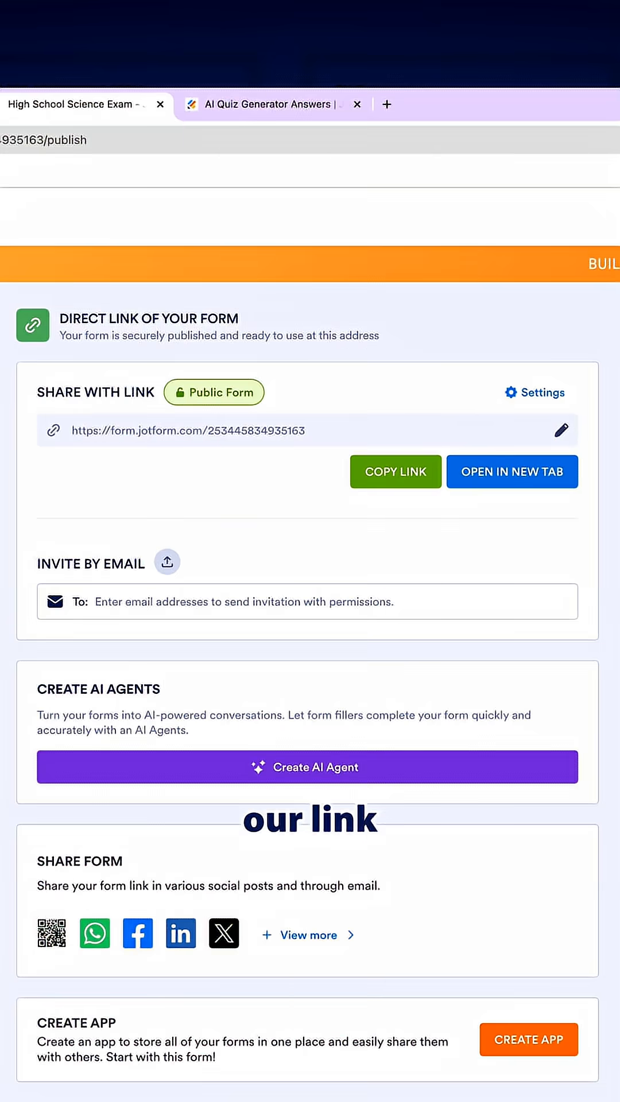